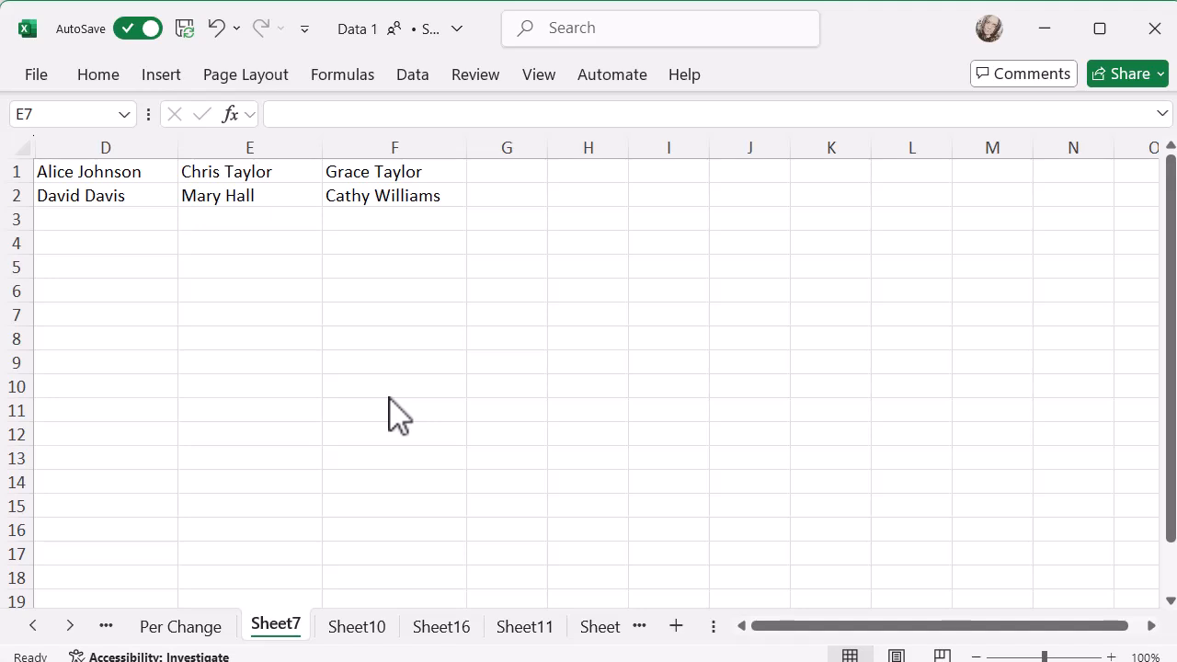
{"action": "mouse_move", "coordinate": [623, 155]}
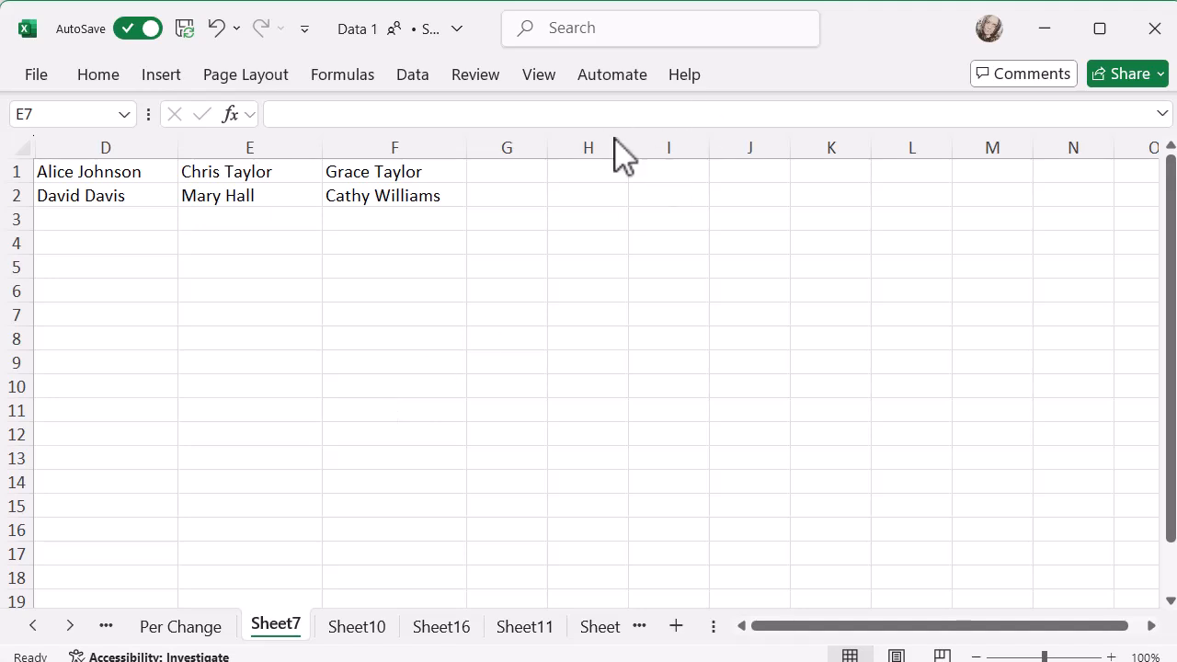
- Begin the =TOCOL(D1:F2) formula in cell I1 to stack the six names row by row
{"action": "left_click", "coordinate": [251, 314]}
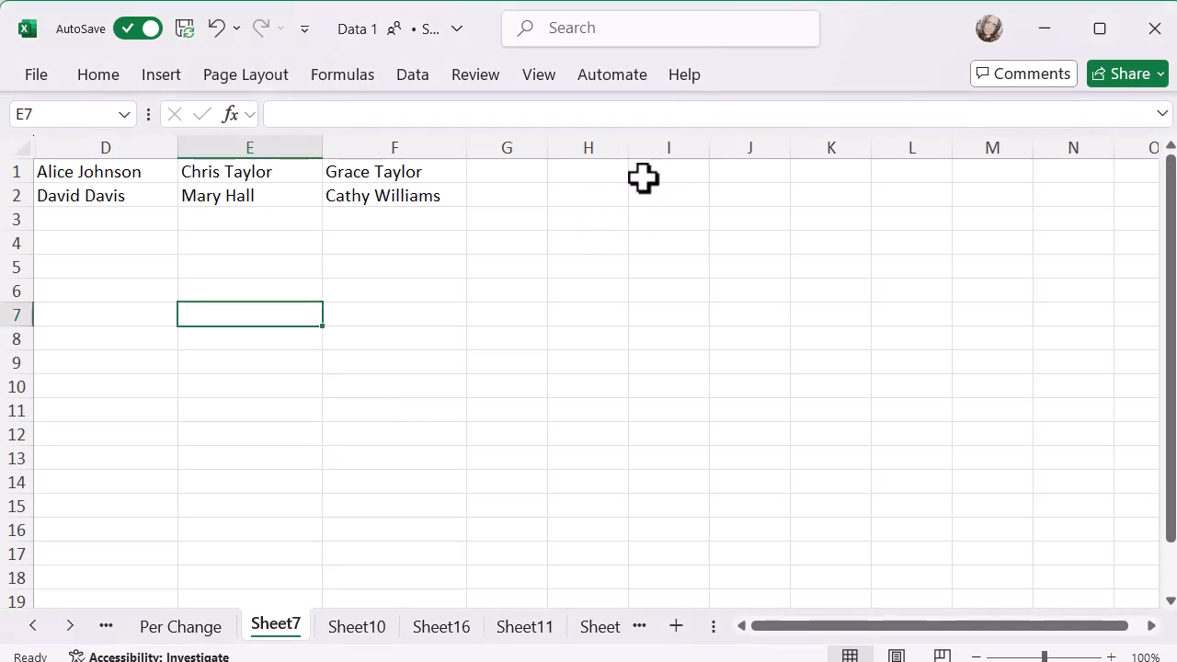
{"action": "left_click", "coordinate": [670, 171]}
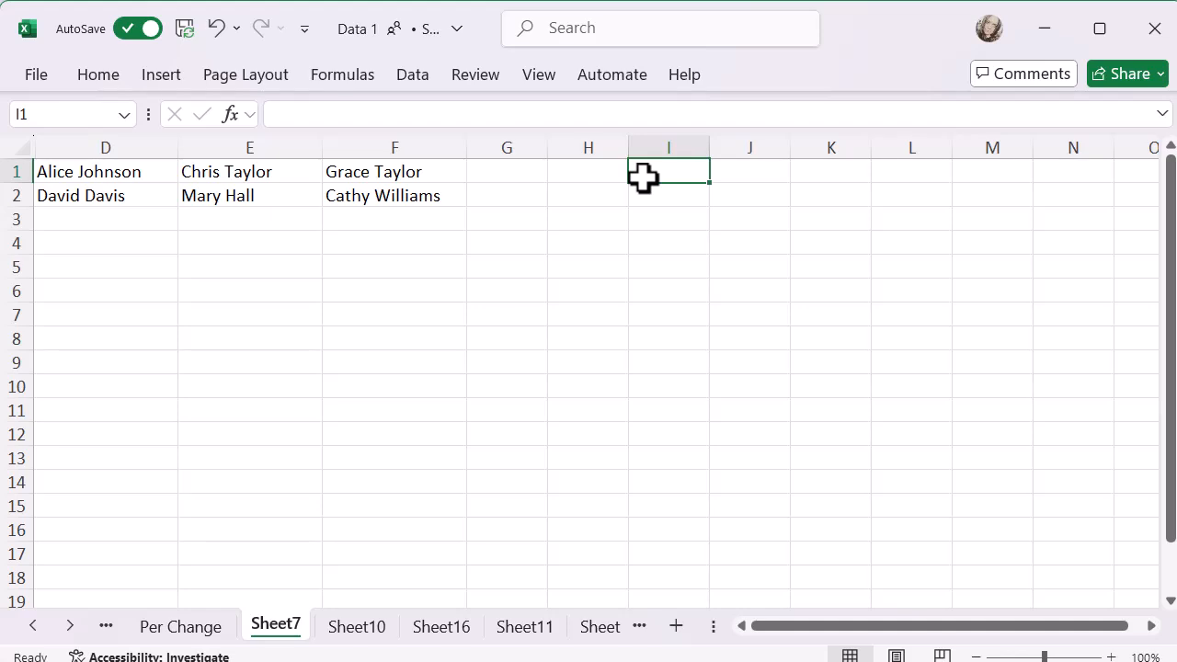
{"action": "type", "text": "="}
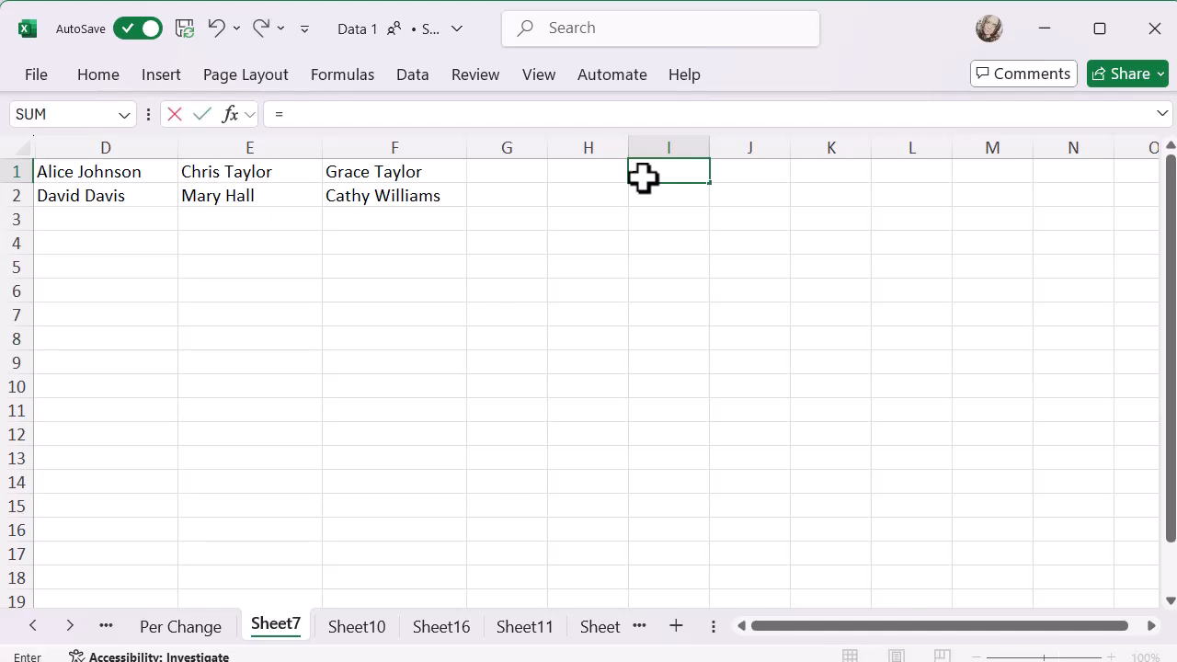
{"action": "type", "text": "to"}
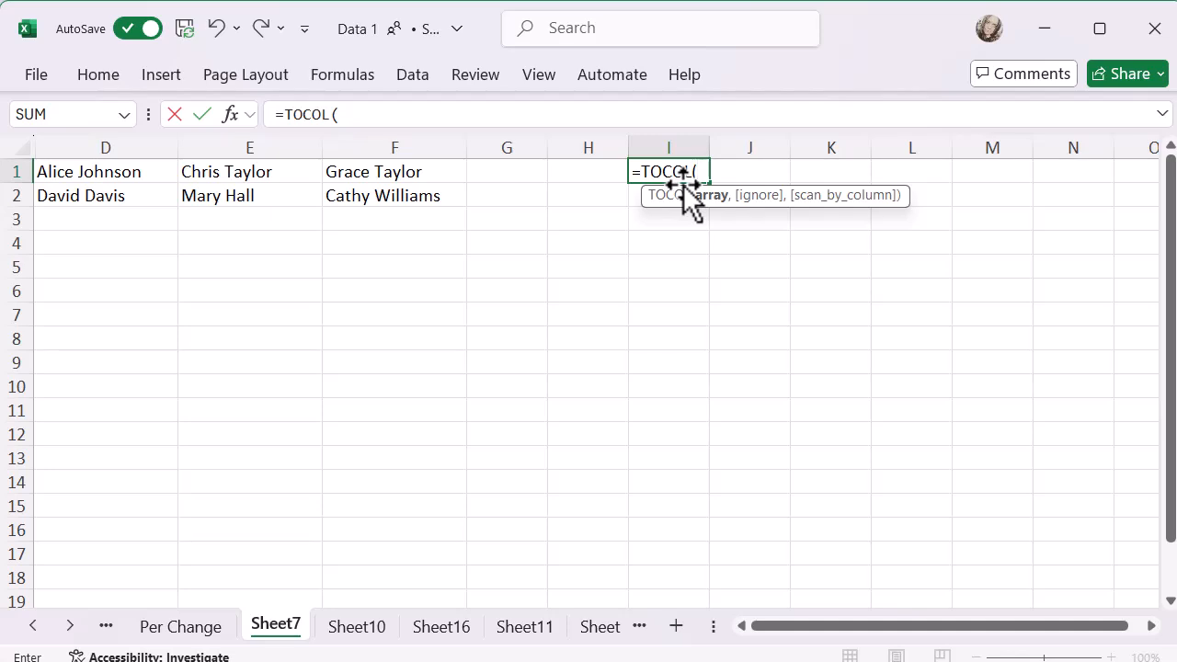
{"action": "mouse_move", "coordinate": [383, 204]}
{"action": "type", "text": "D1:F2)"}
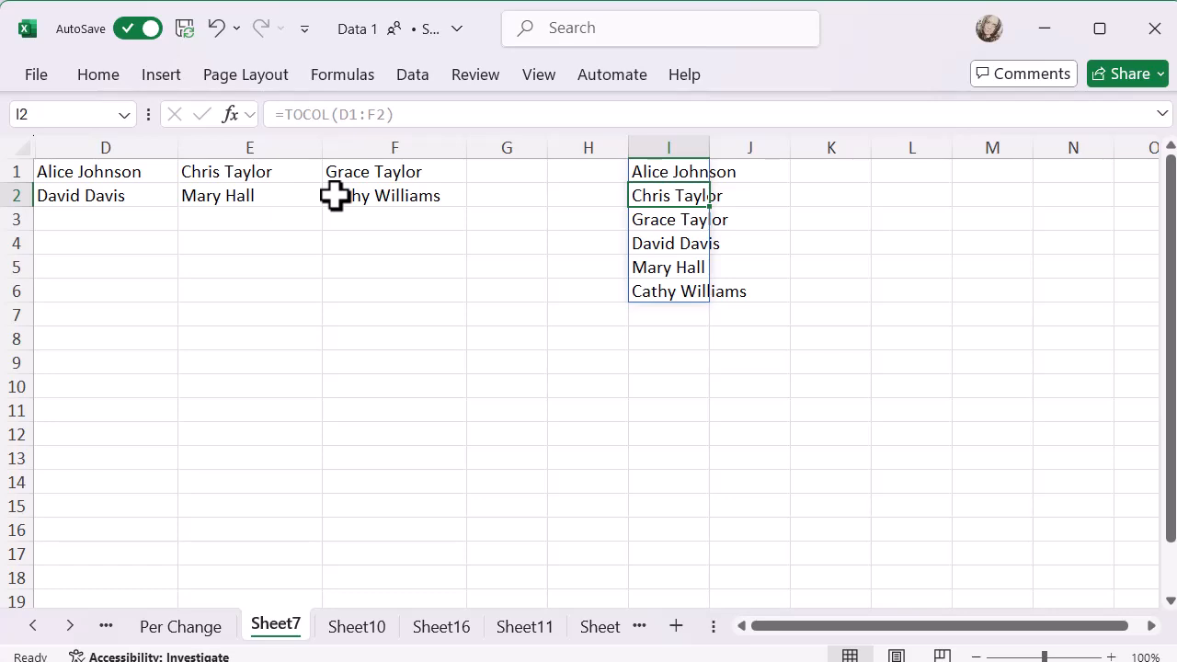
{"action": "left_click", "coordinate": [508, 386]}
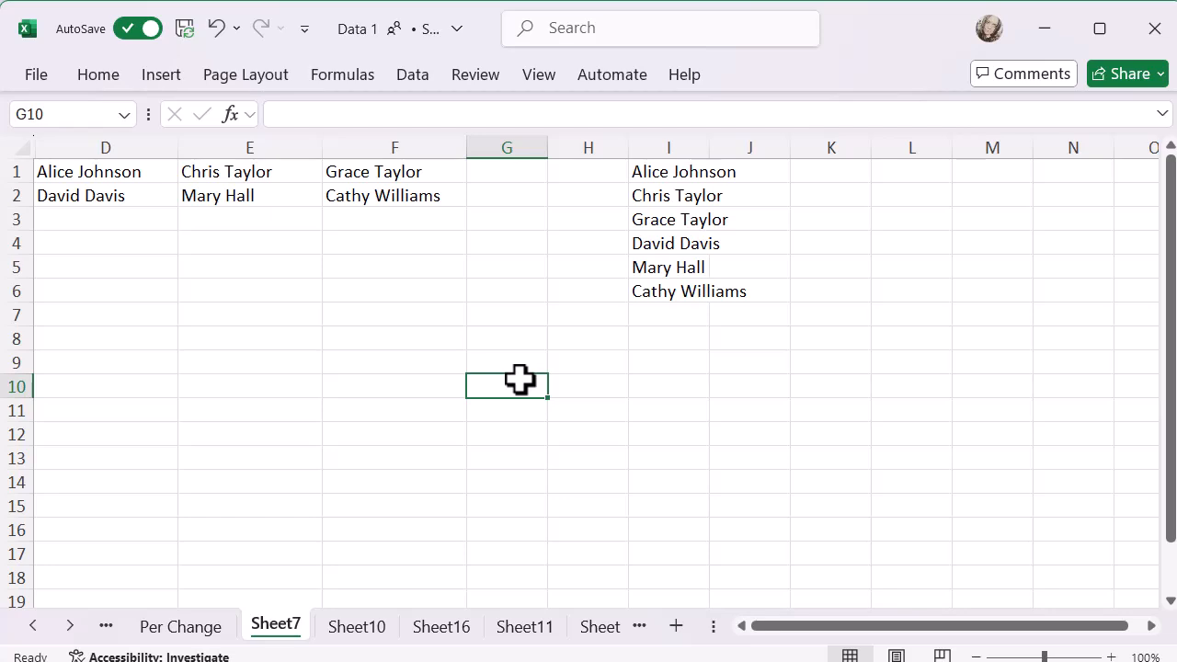
{"action": "mouse_move", "coordinate": [670, 147]}
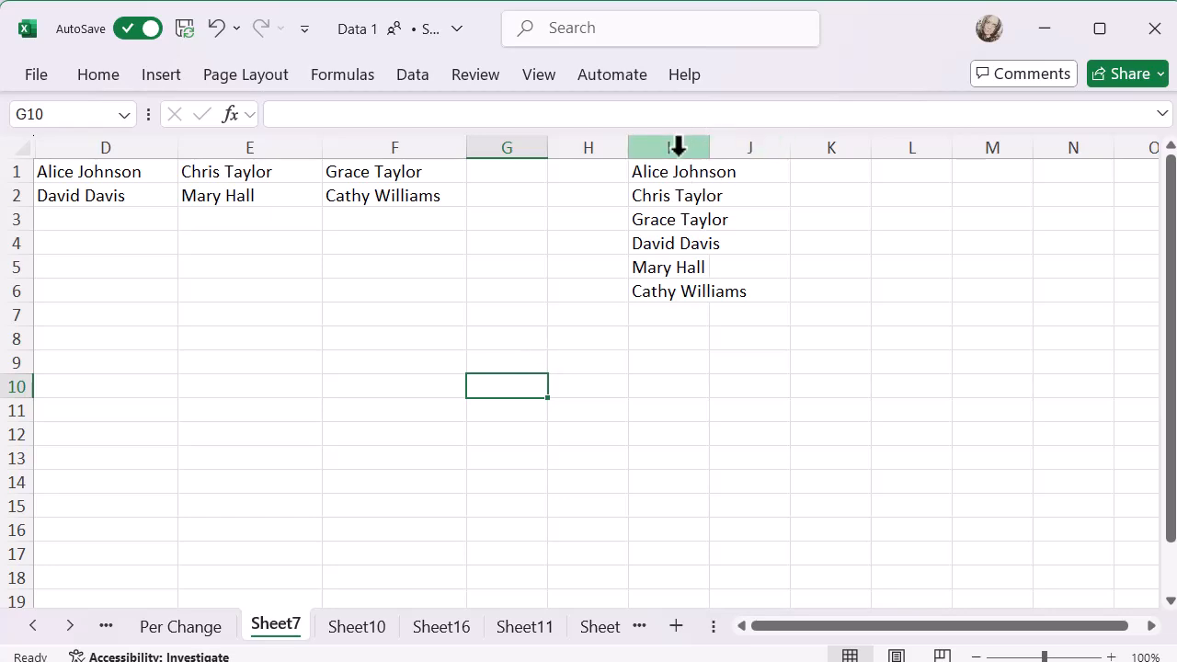
- Edit I1 to =TOCOL(D1:F2,0,TRUE) so the names stack column by column starting with Alice, David, Chris
{"action": "left_click", "coordinate": [670, 171]}
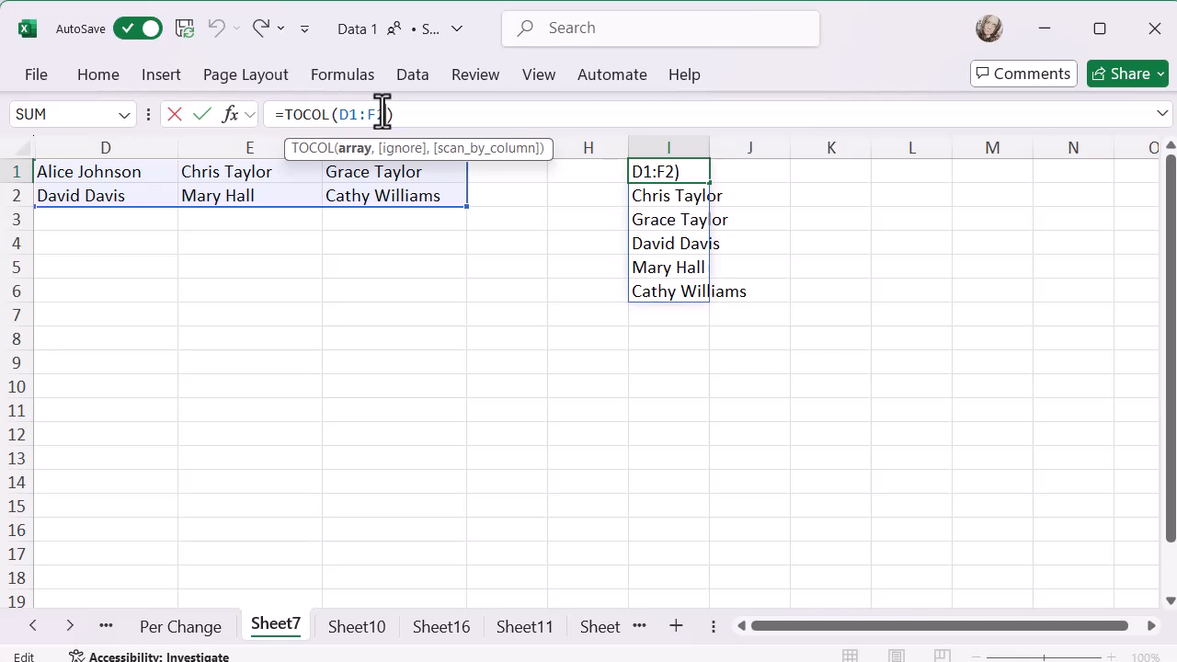
{"action": "type", "text": ",0"}
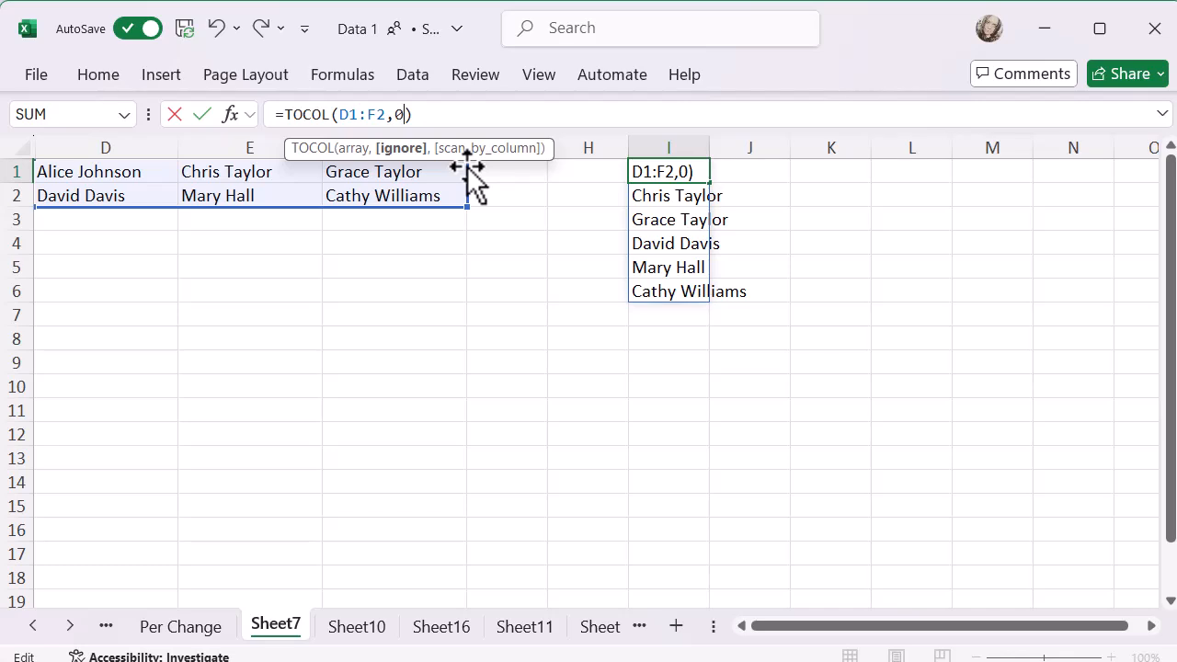
{"action": "type", "text": ","}
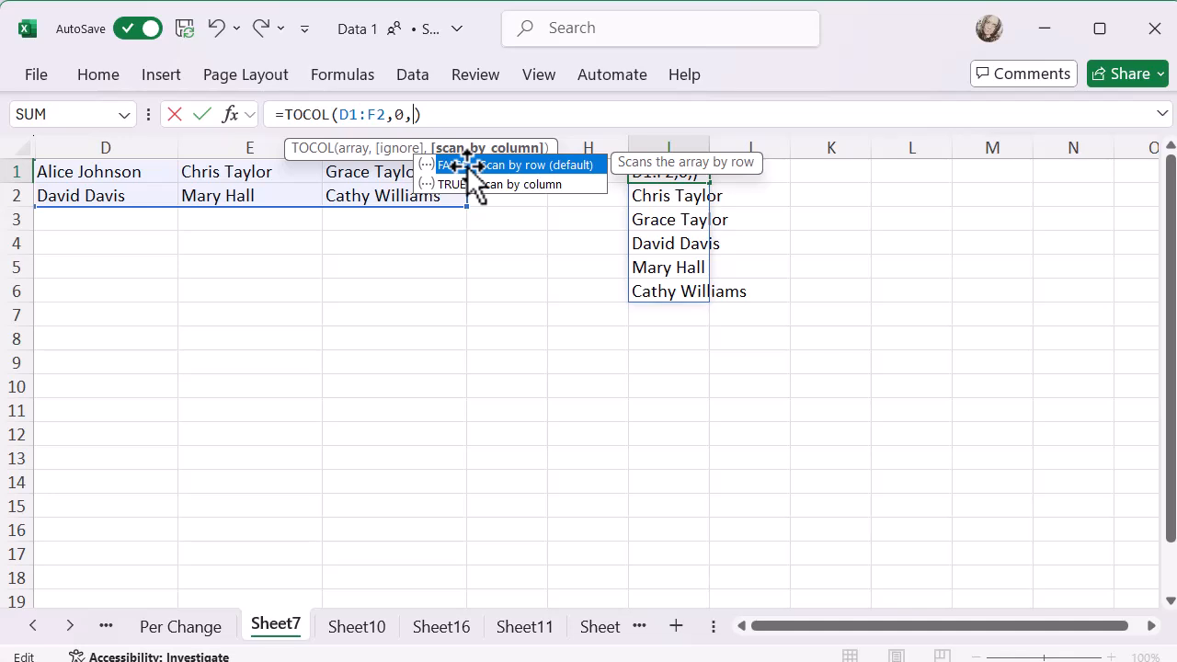
{"action": "mouse_move", "coordinate": [478, 211]}
{"action": "type", "text": "TRUE"}
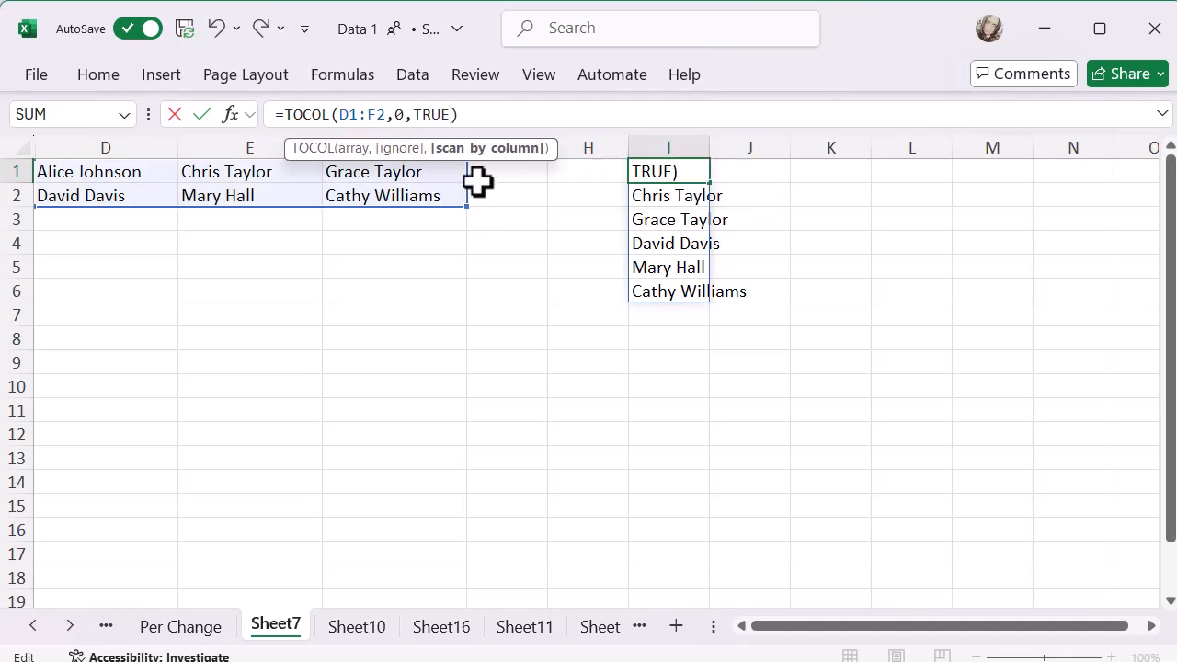
{"action": "key", "text": "Return"}
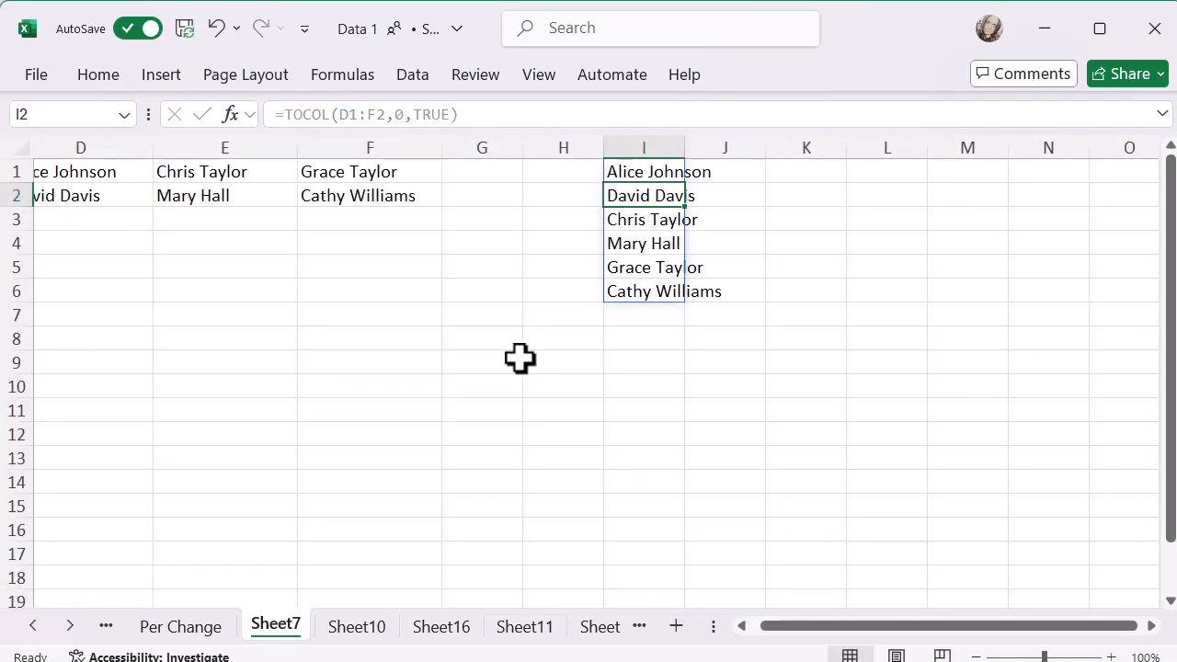
{"action": "mouse_move", "coordinate": [771, 641]}
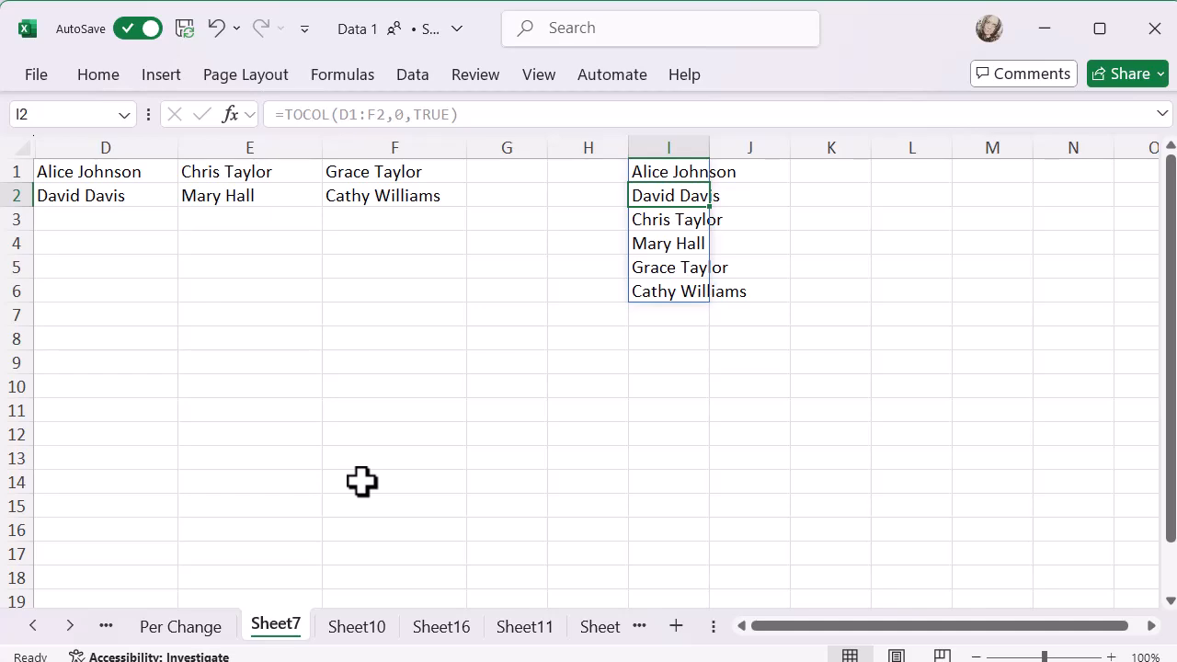
{"action": "left_click", "coordinate": [669, 171]}
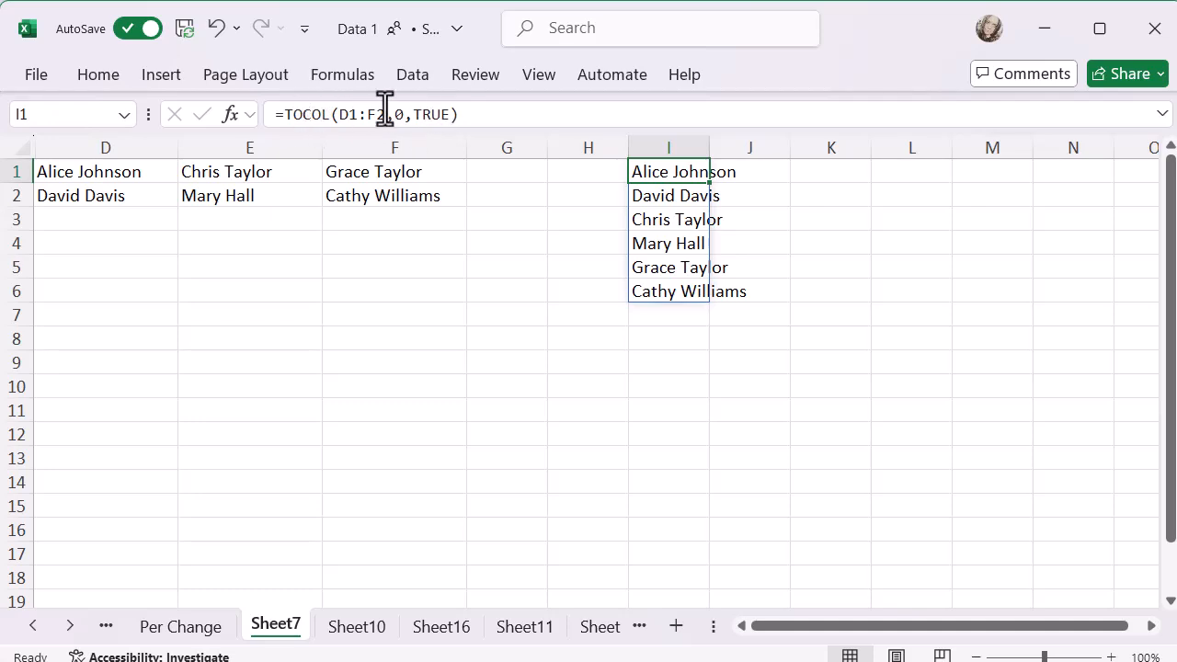
{"action": "mouse_move", "coordinate": [404, 114]}
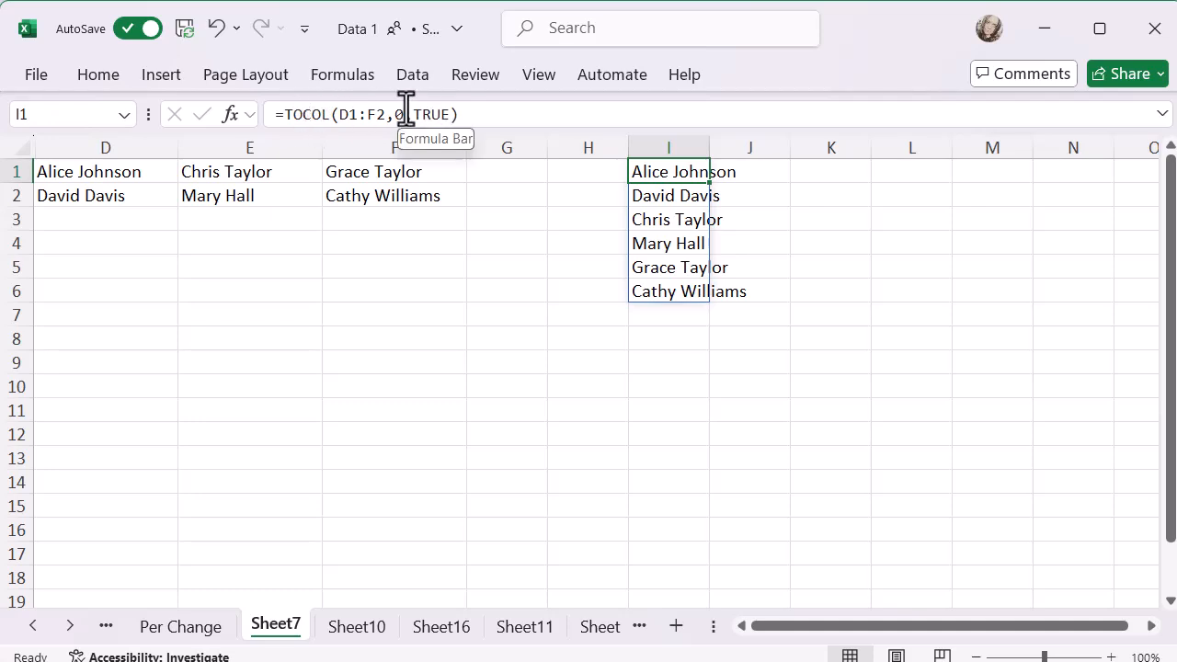